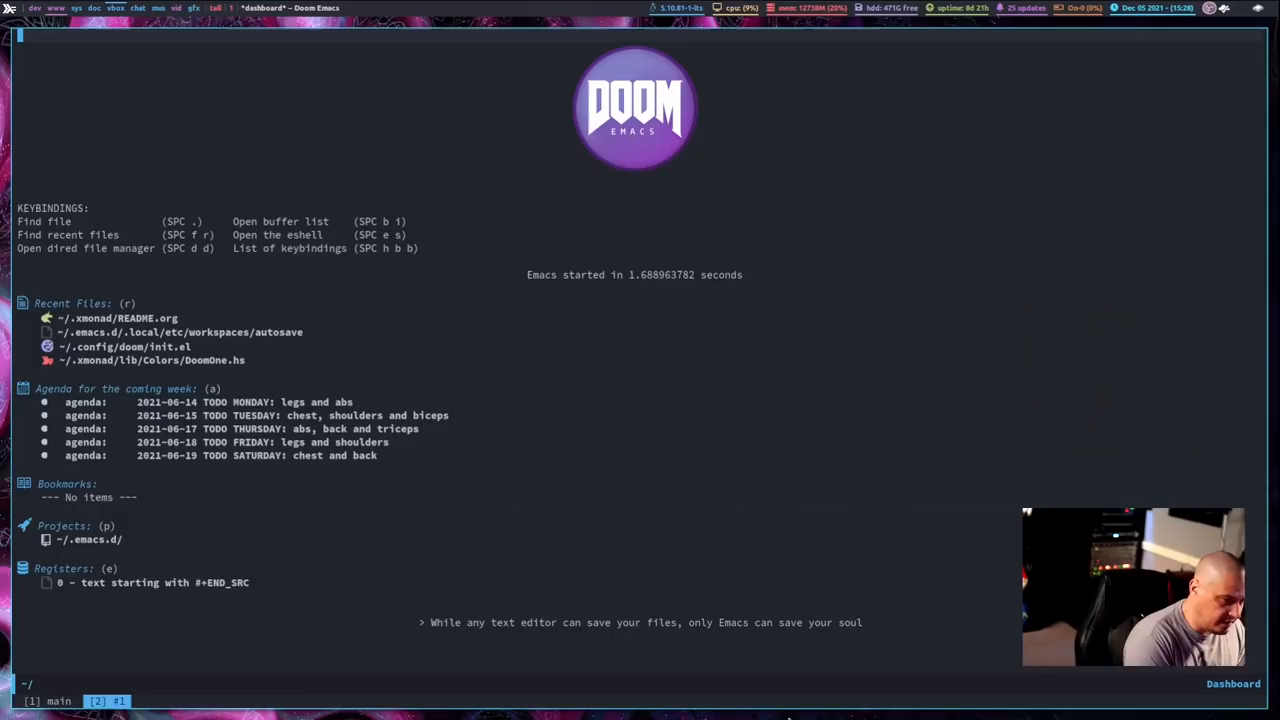
Step: Open ~/.xmonad/README.org from the dashboard's Recent Files list
click(116, 318)
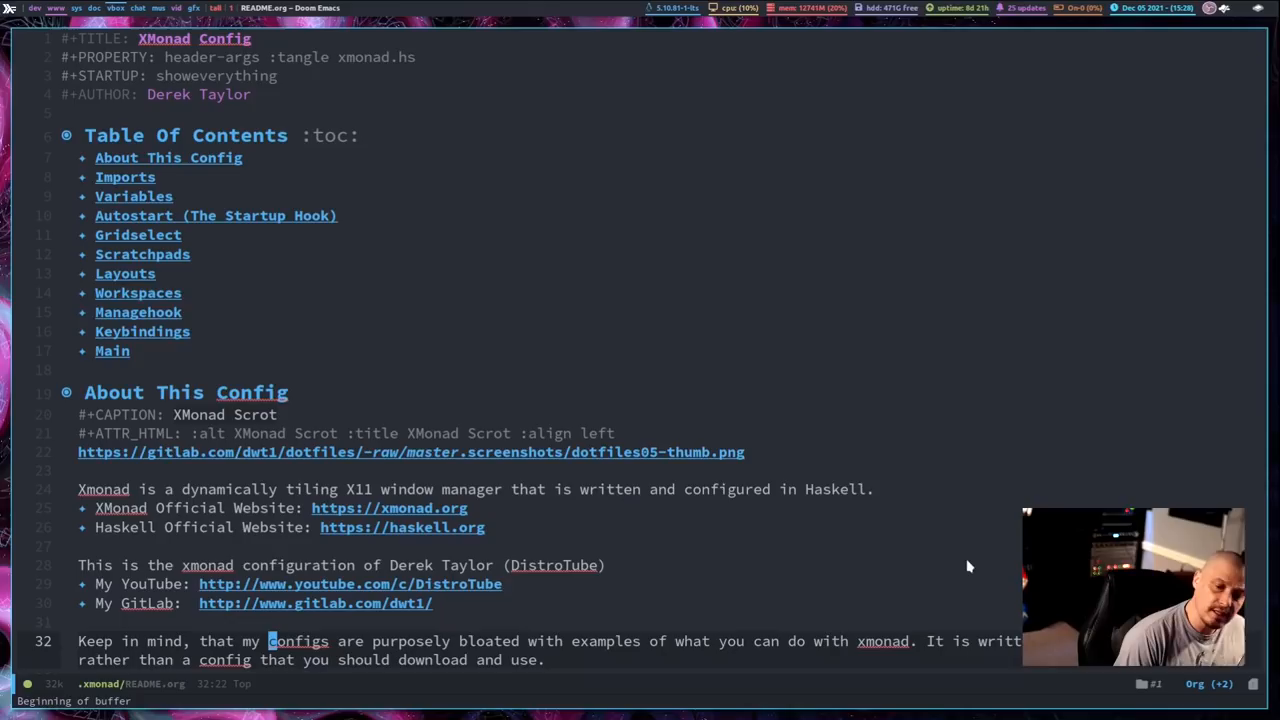
Step: Scroll README.org down past About This Config to the Imports source block
scroll(down, 3)
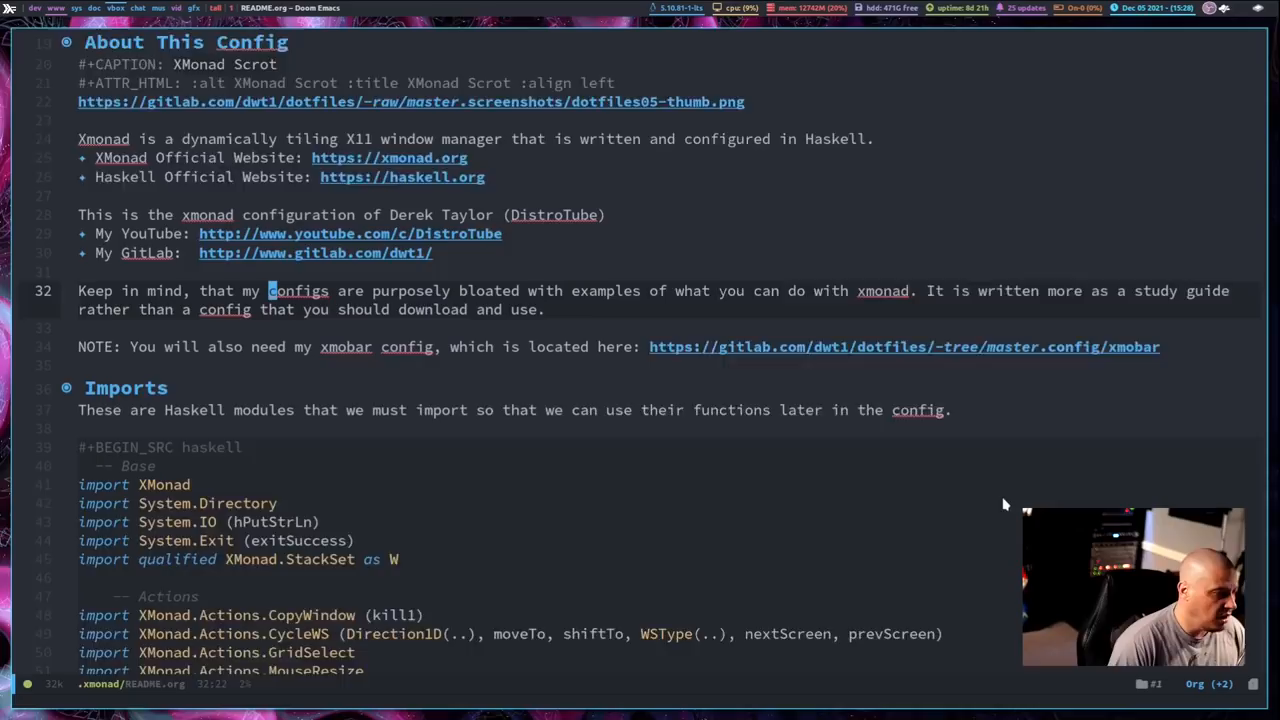
scroll(down, 3)
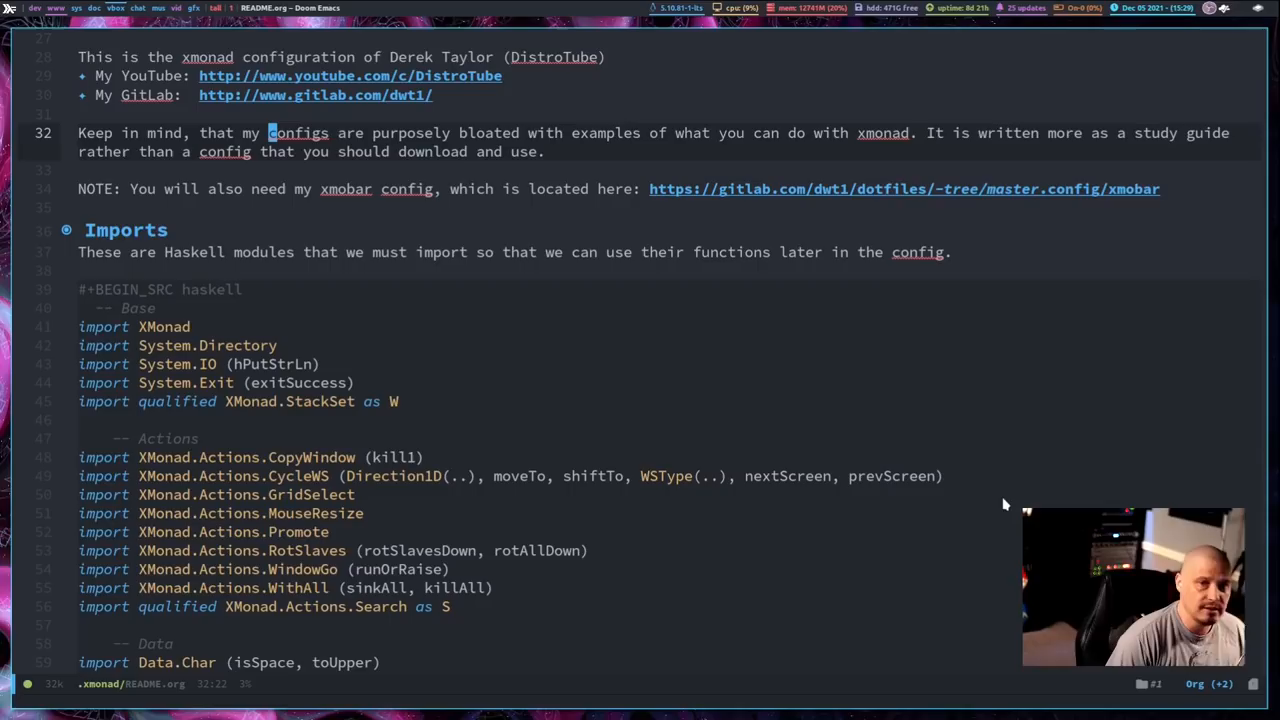
scroll(down, 3)
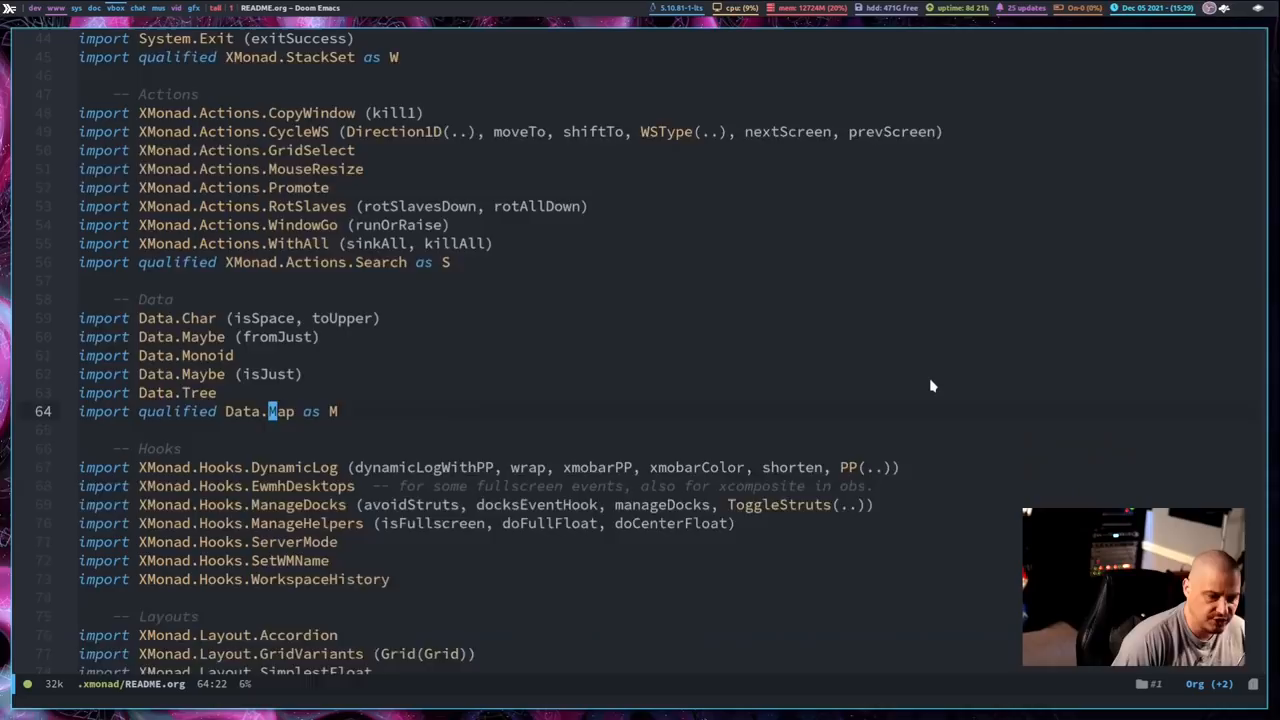
scroll(down, 3)
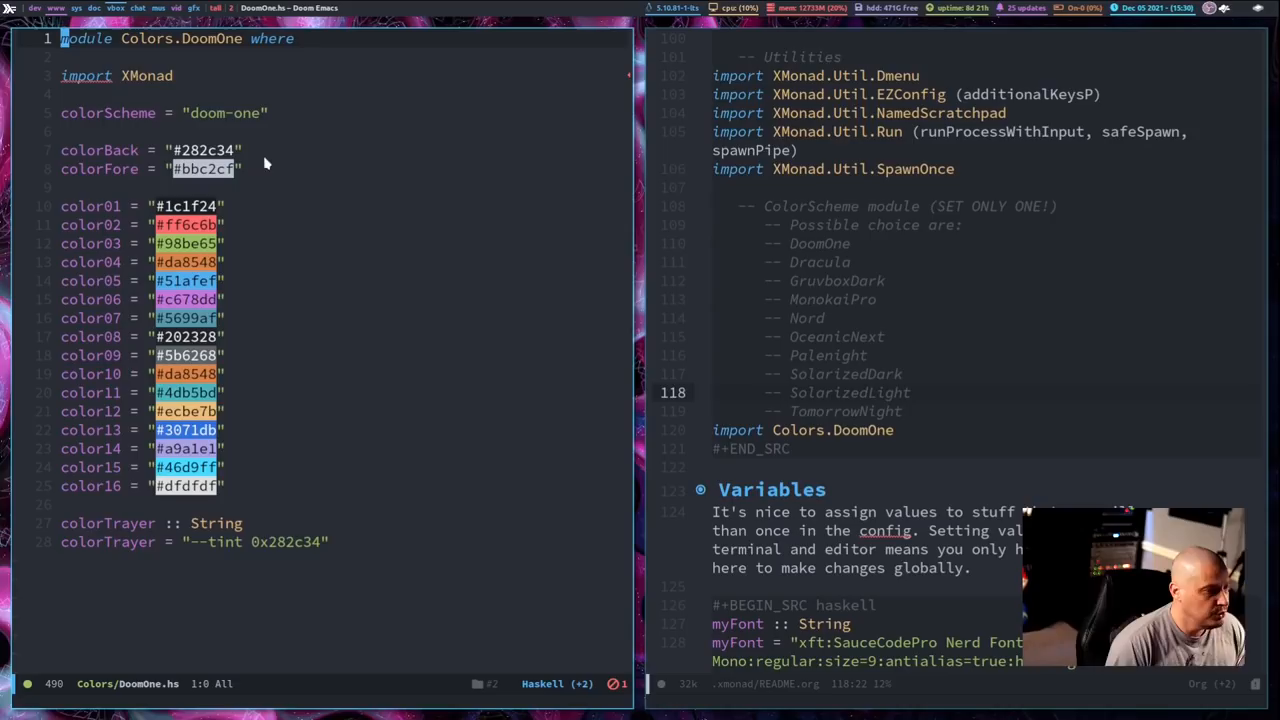
mouse_move(290, 168)
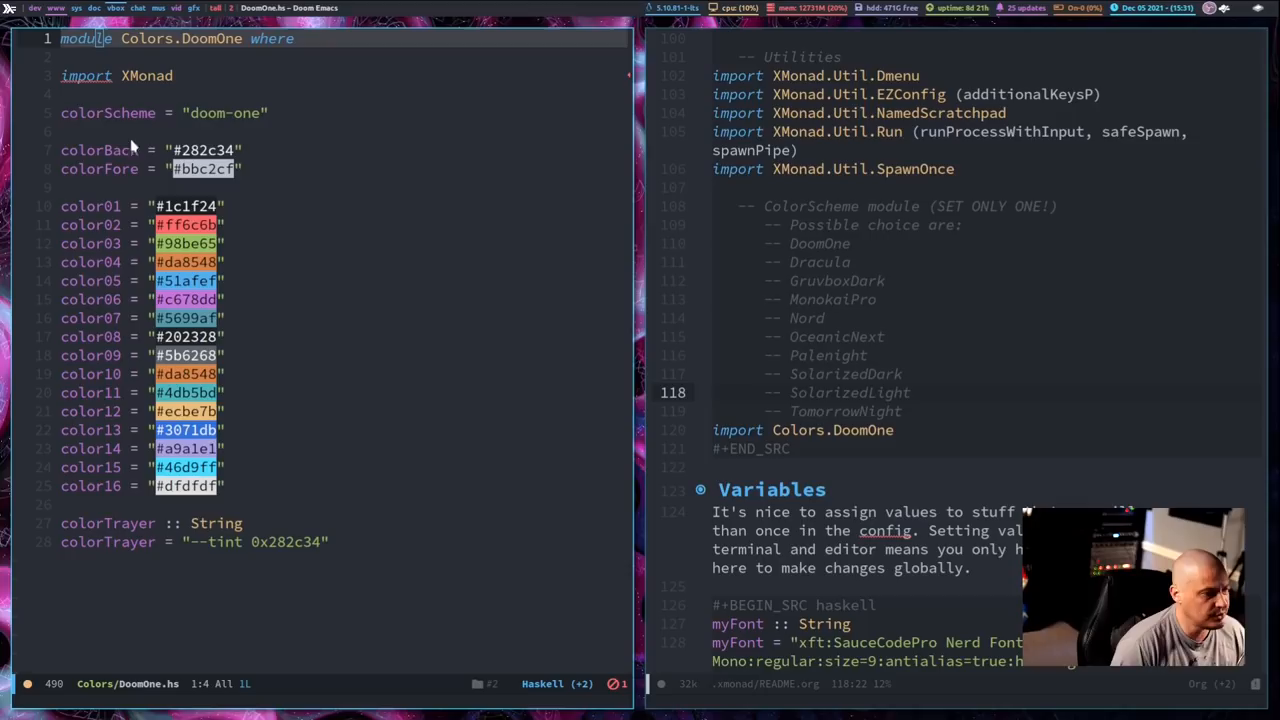
mouse_move(98, 130)
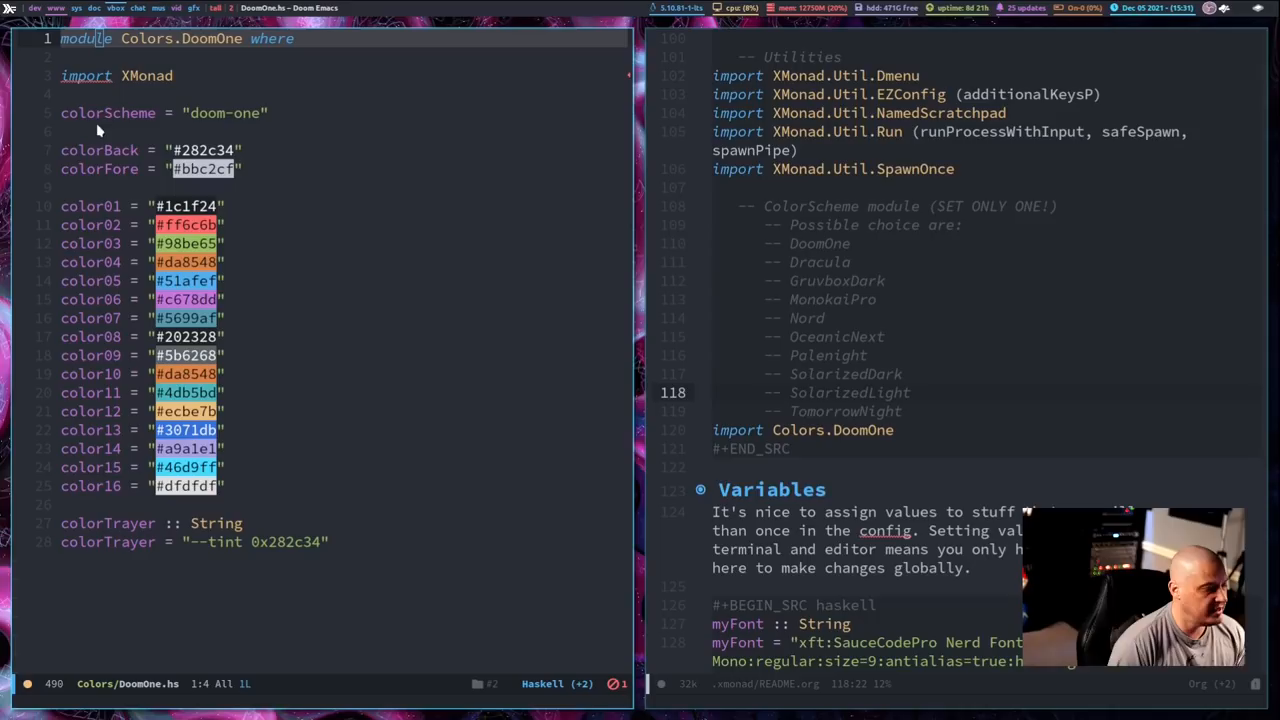
mouse_move(84, 472)
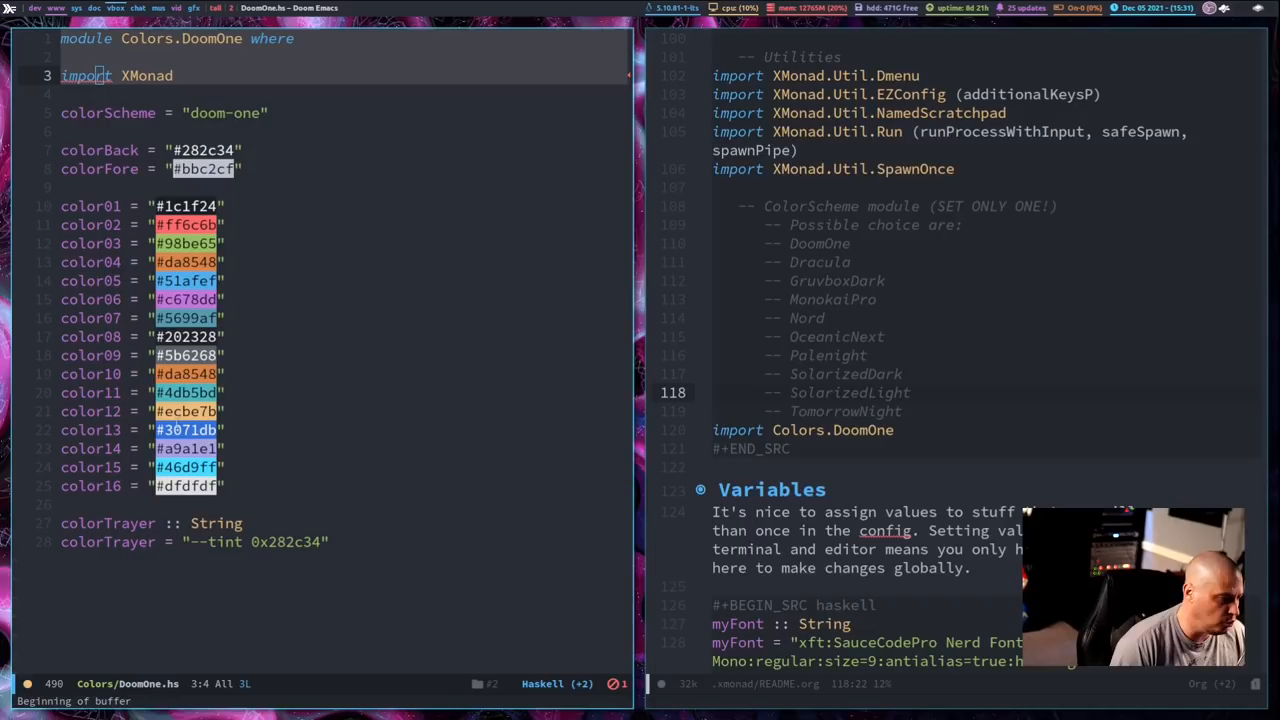
scroll(down, 3)
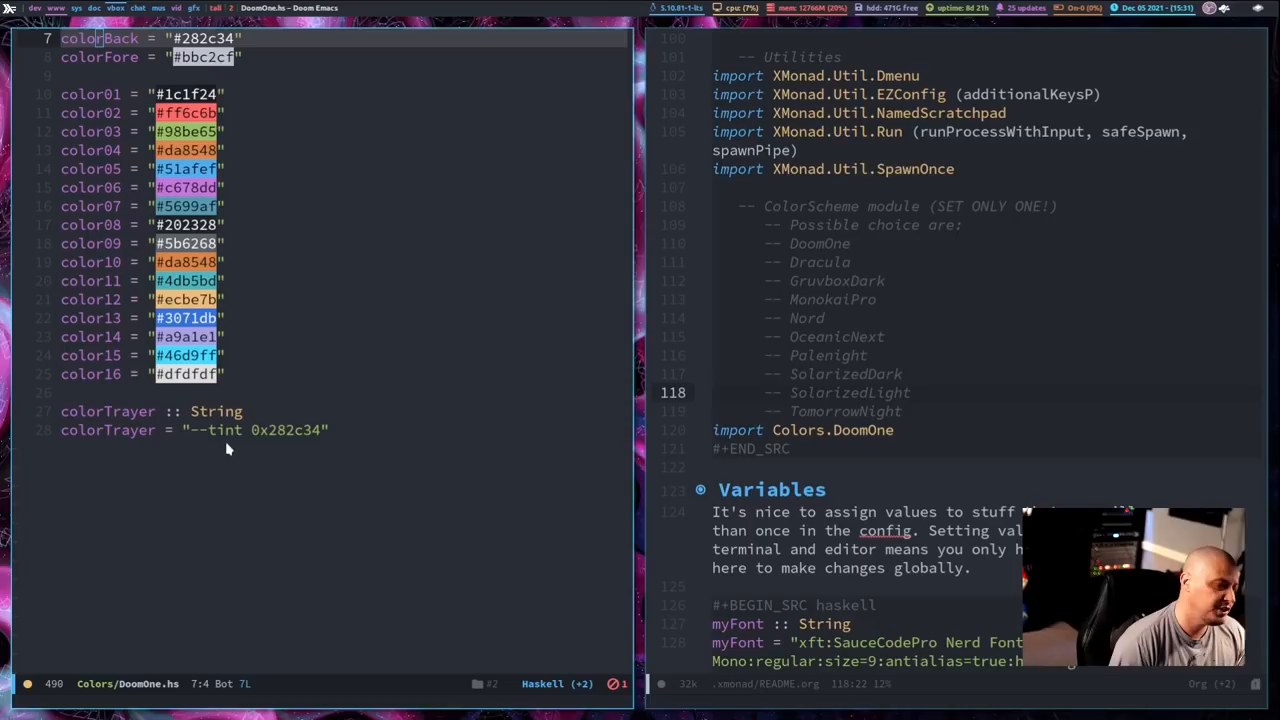
key(ctrl+Home)
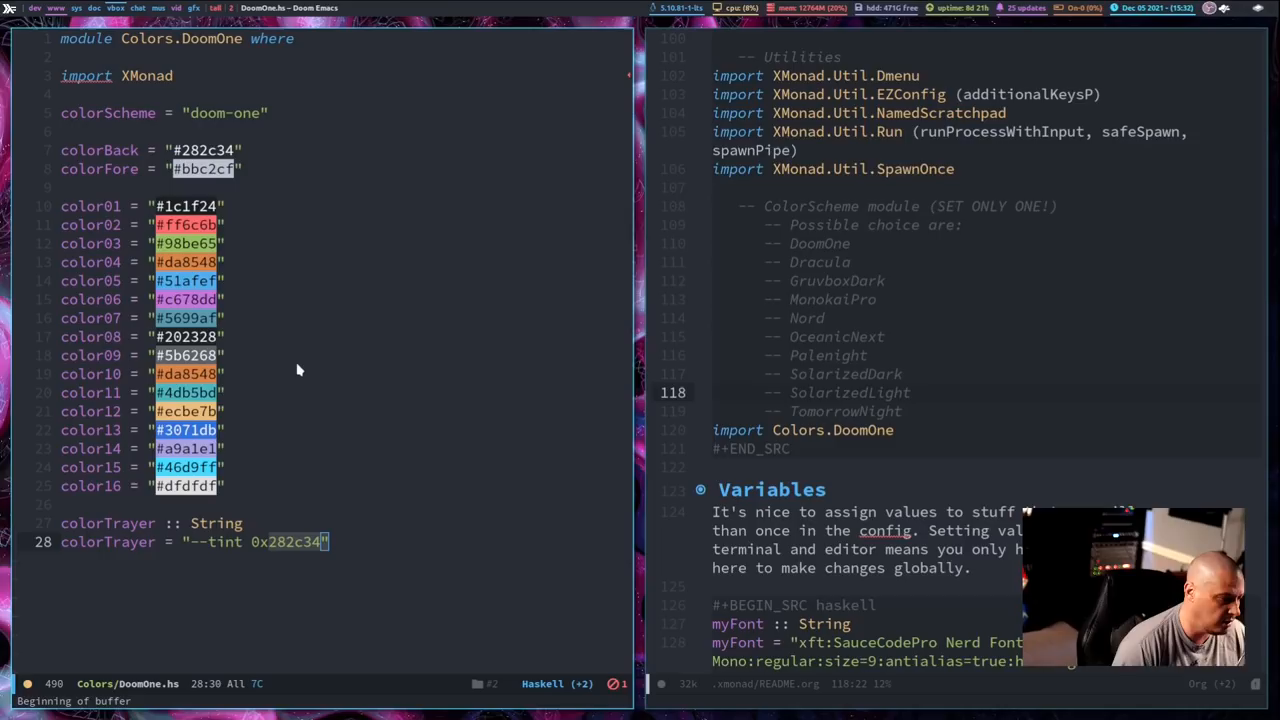
Step: Scroll README.org from the variables section down to the logHook xmobarPP block using DoomOne colors
scroll(down, 3)
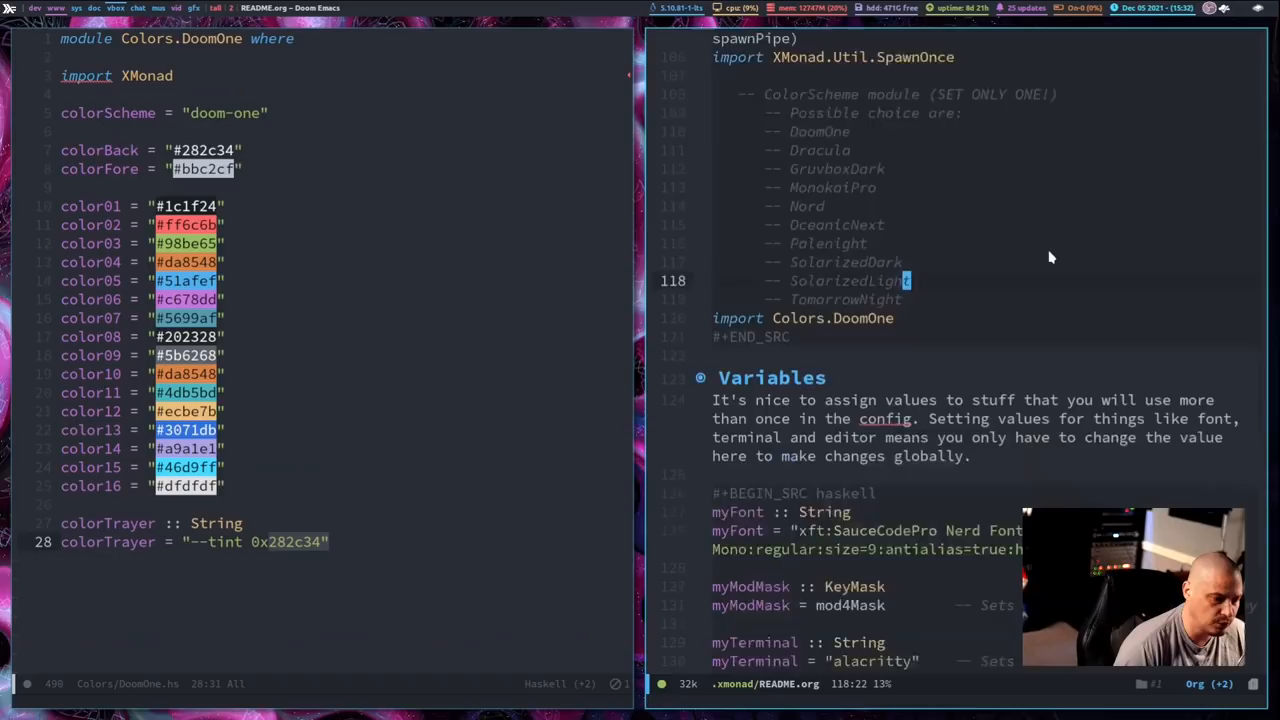
scroll(down, 3)
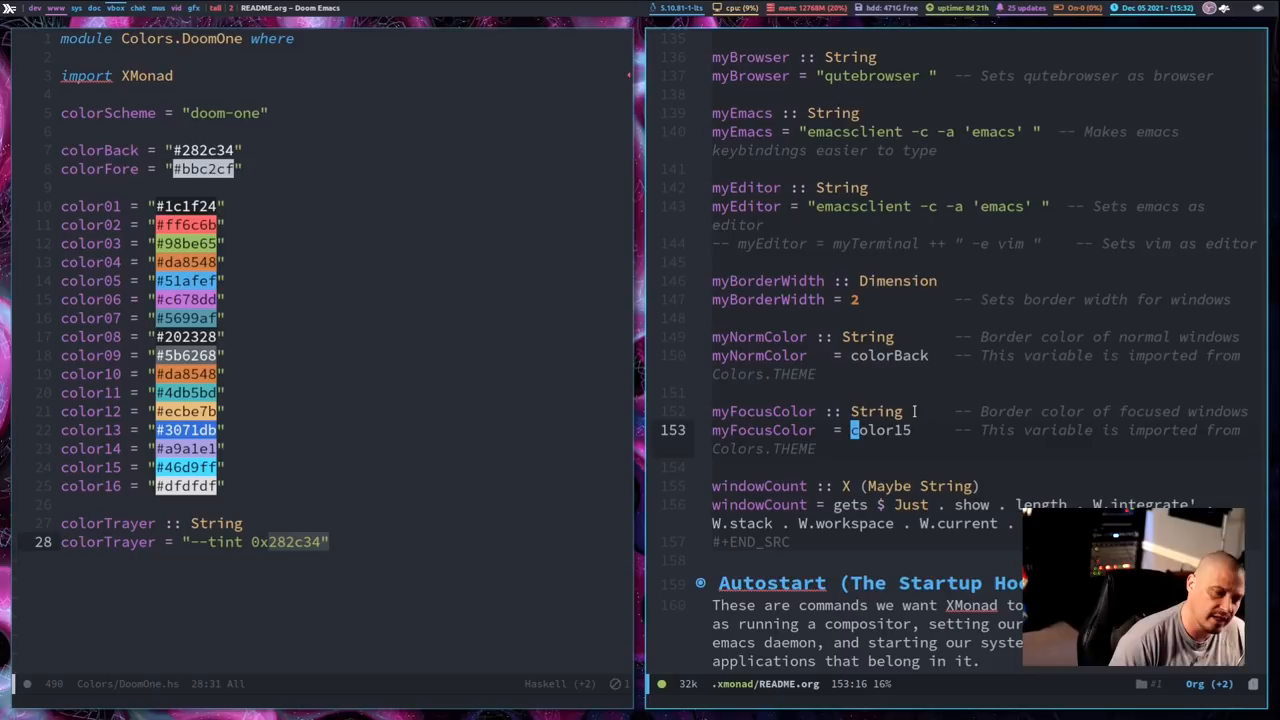
scroll(down, 3)
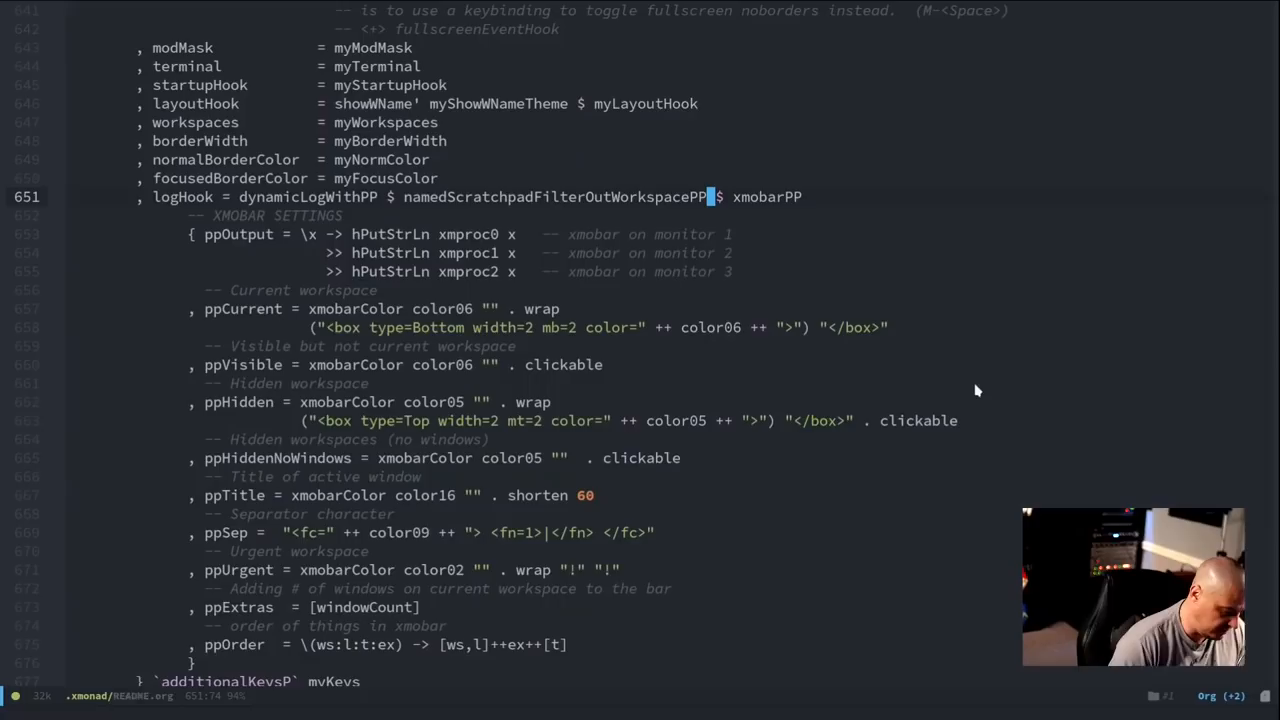
scroll(down, 3)
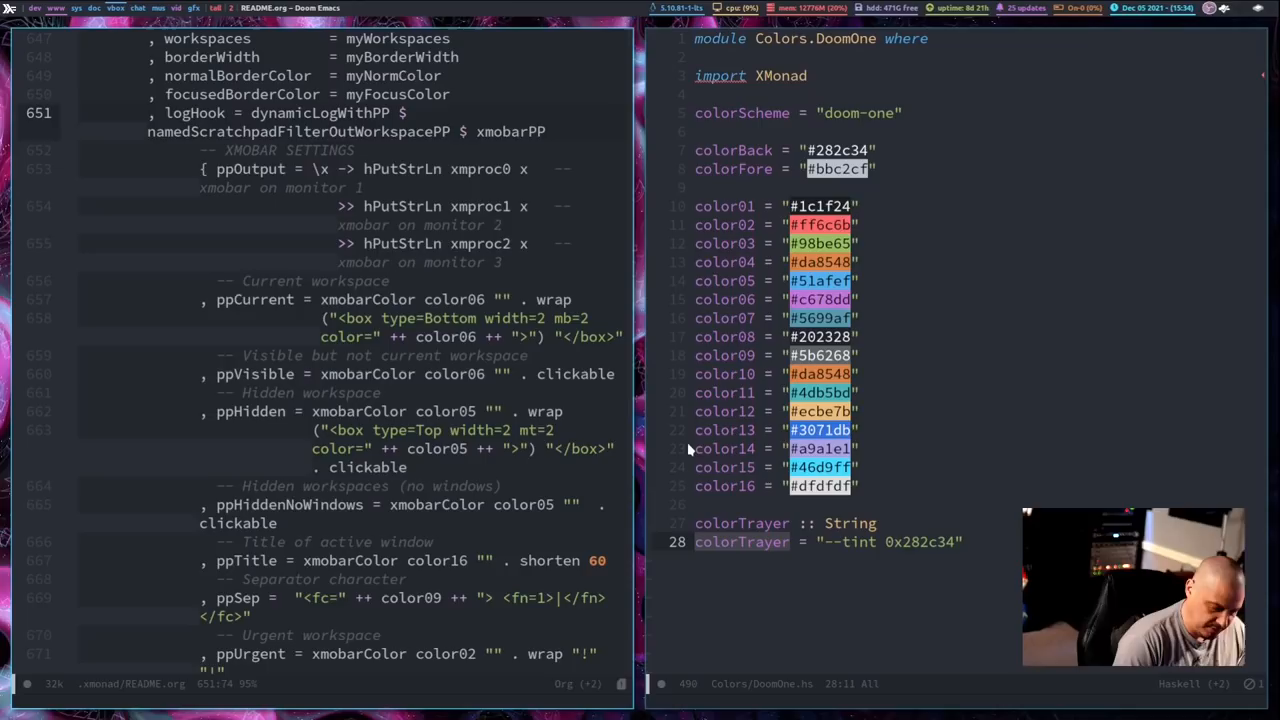
Step: Change the import line to Colors.Nord and tangle README.org's 13 code blocks
scroll(up, 3)
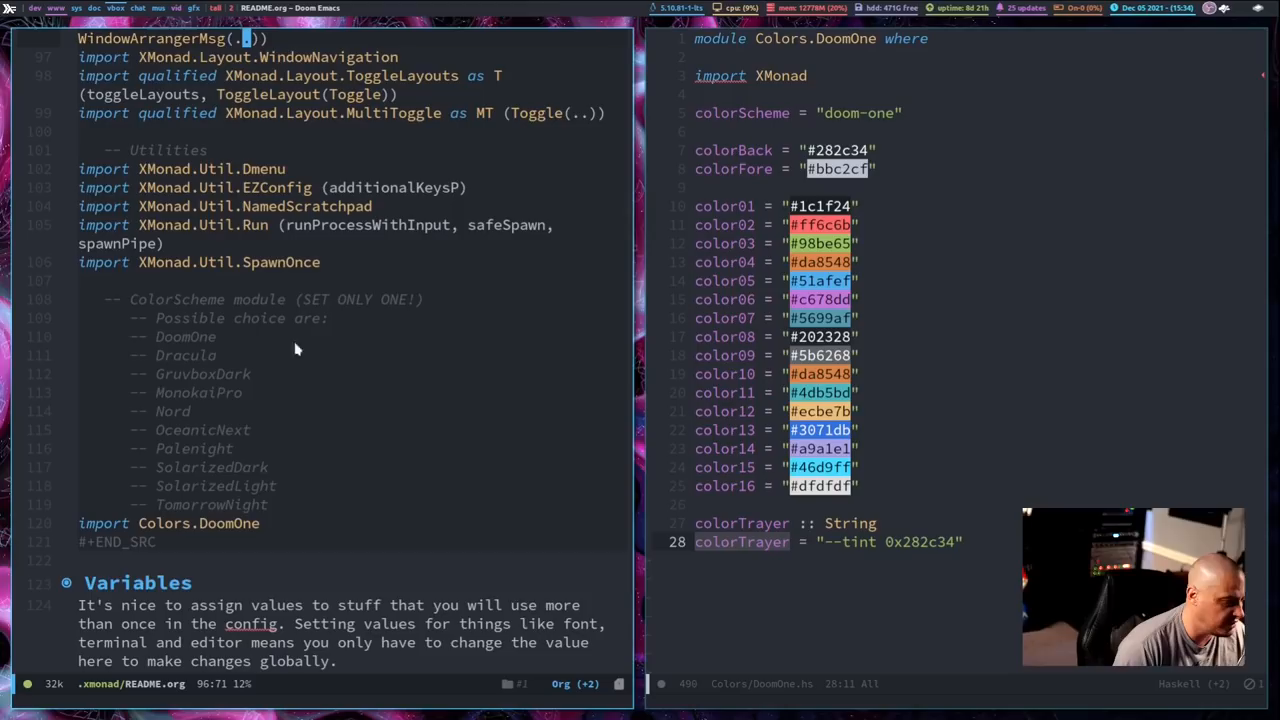
scroll(down, 3)
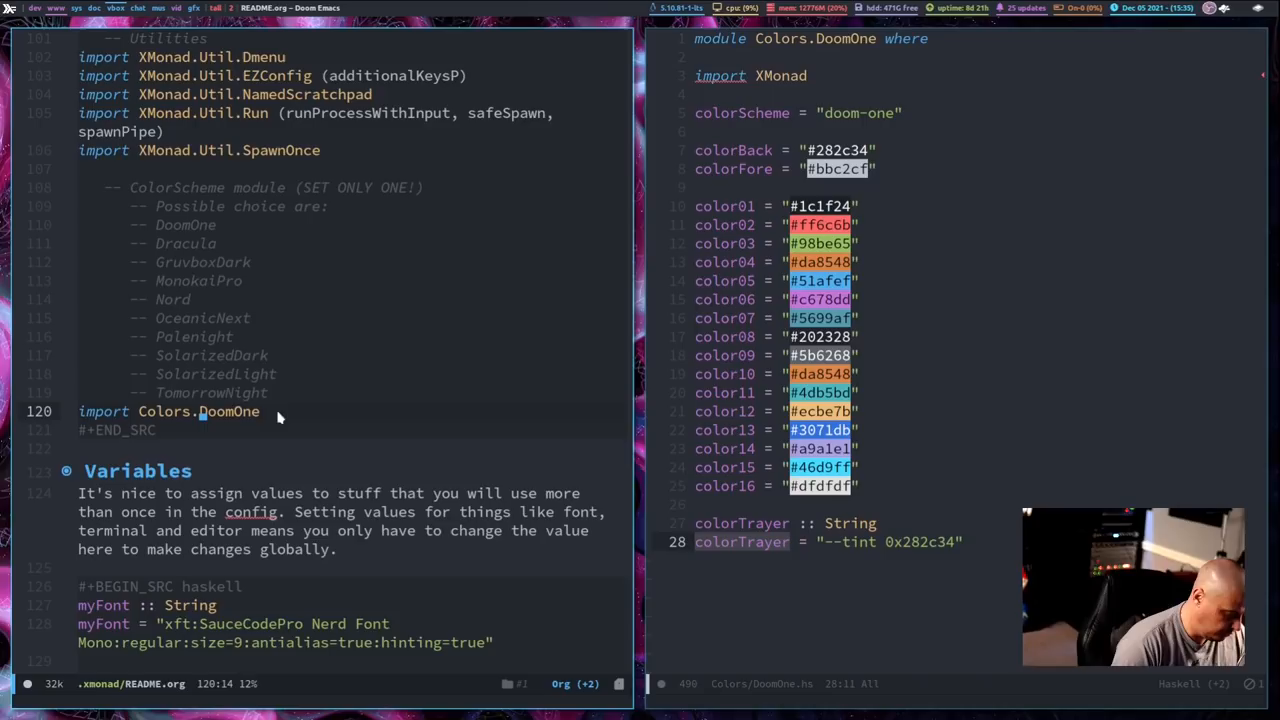
text(Nord)
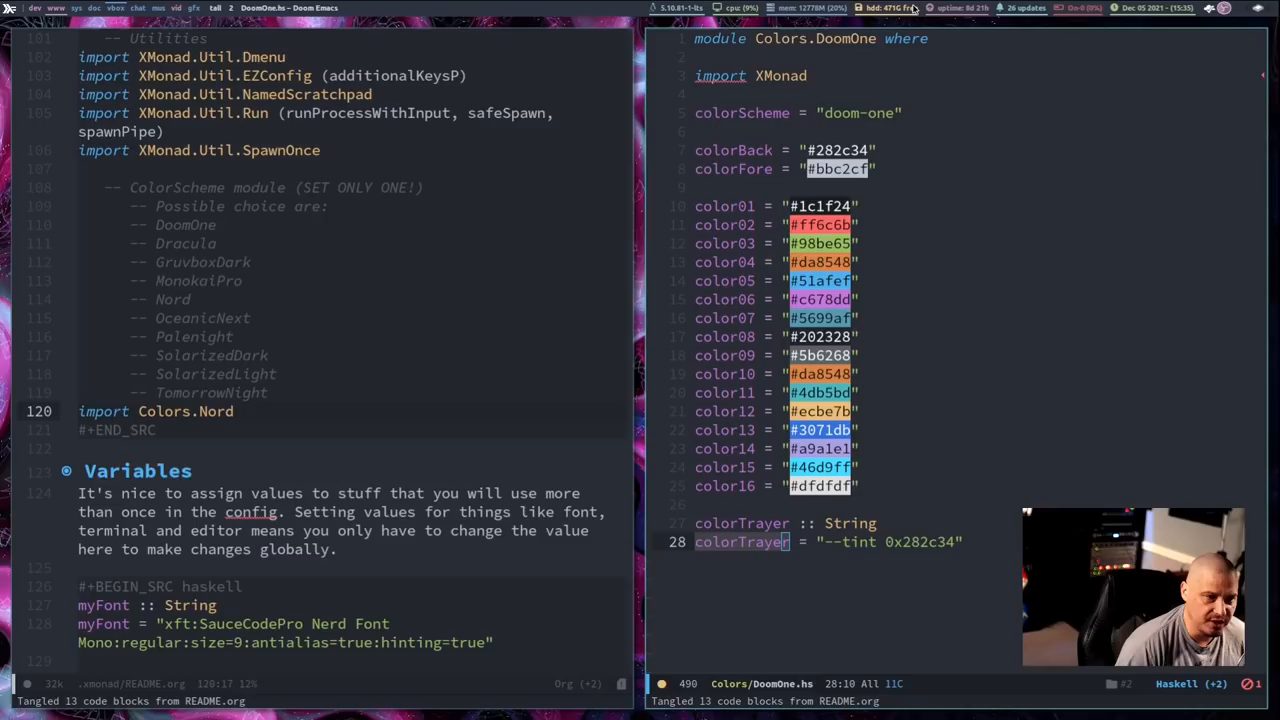
mouse_move(1220, 16)
text(SolarizedLight)
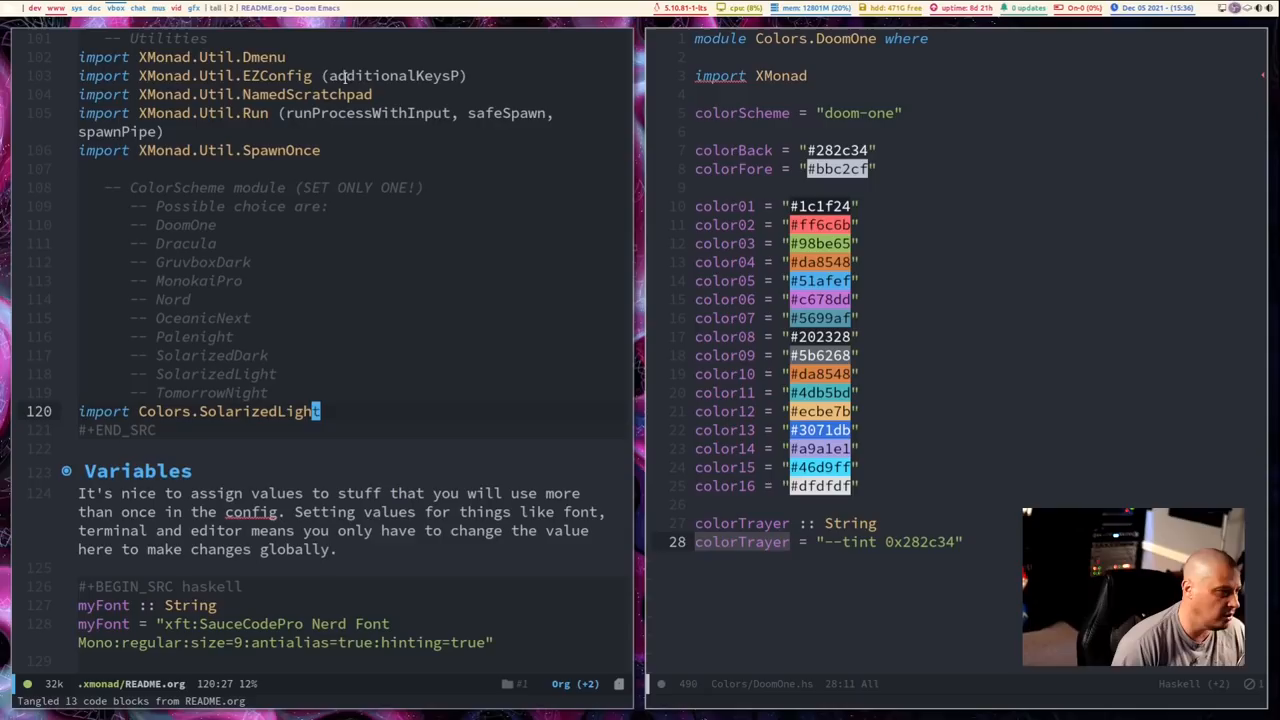
Step: Make the import line read import Colors.SolarizedLight and save README.org
scroll(down, 3)
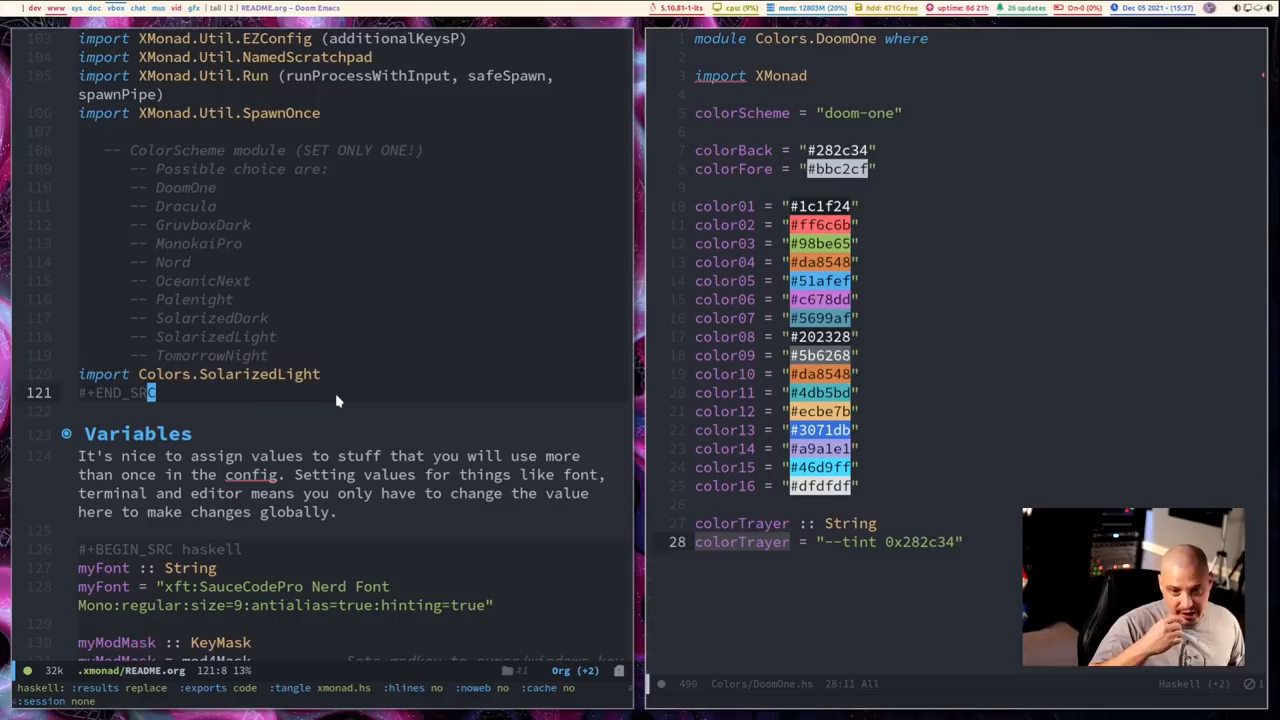
key(up)
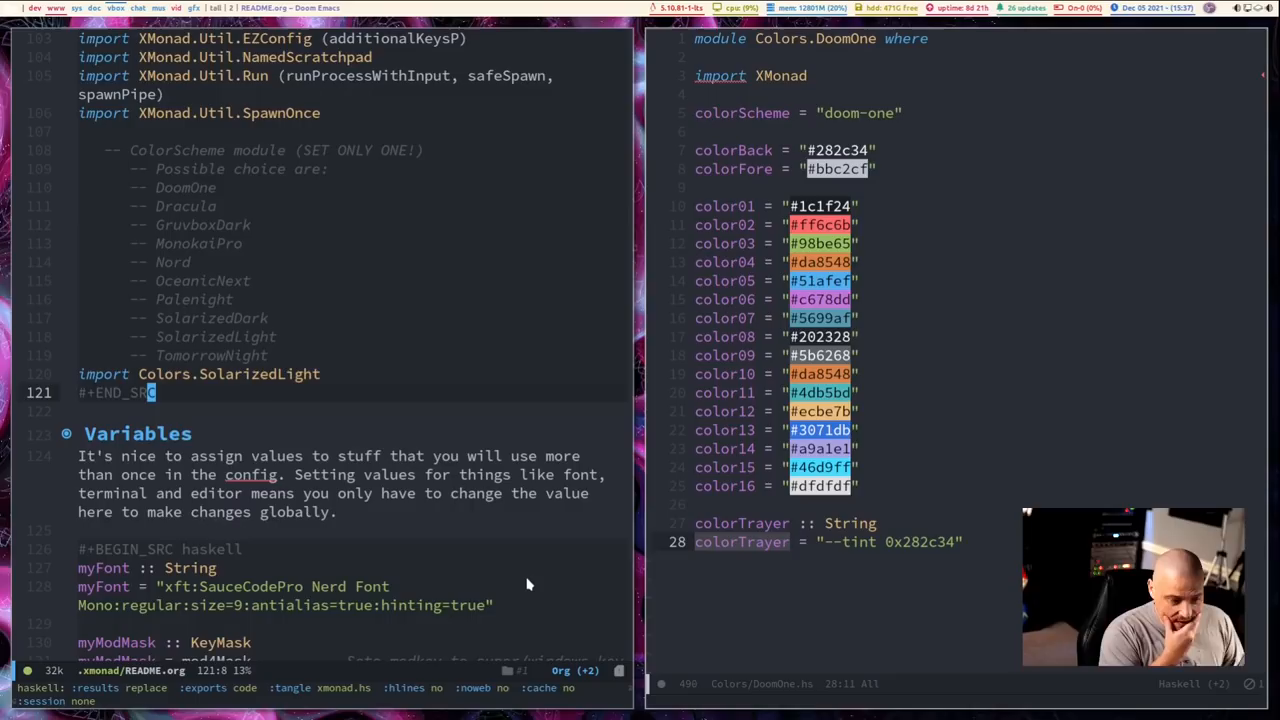
mouse_move(364, 546)
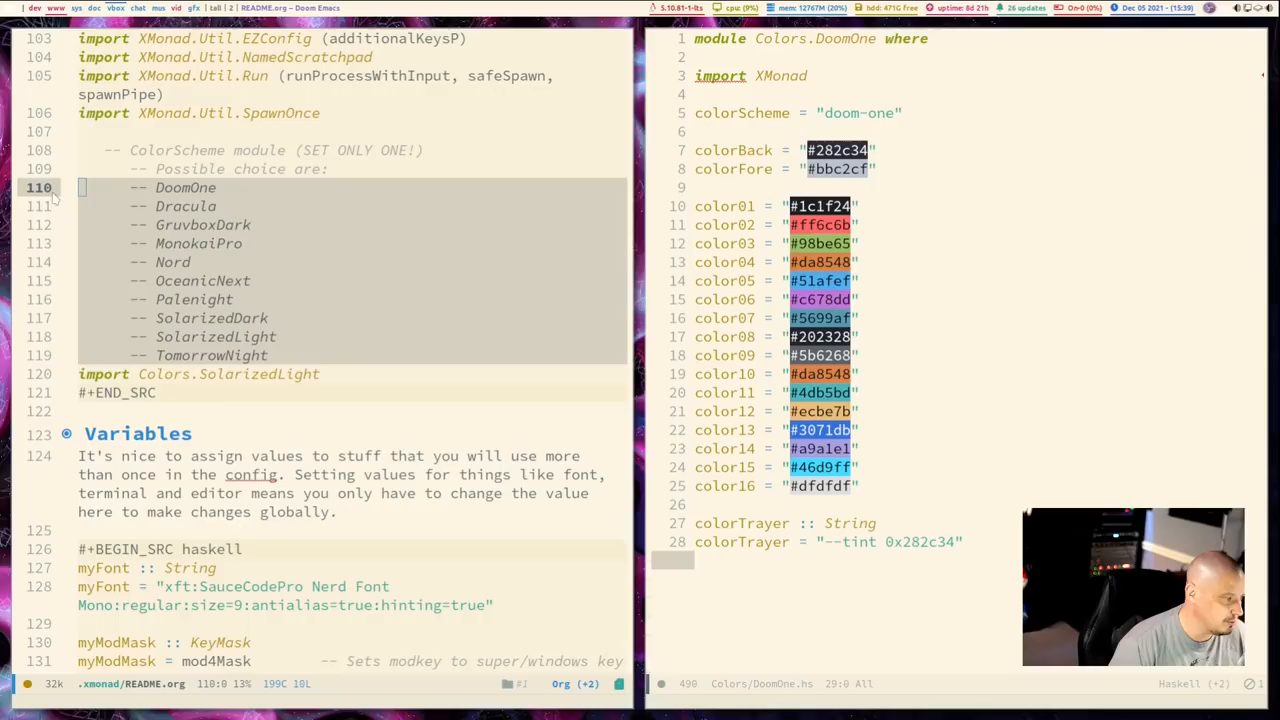
mouse_move(276, 444)
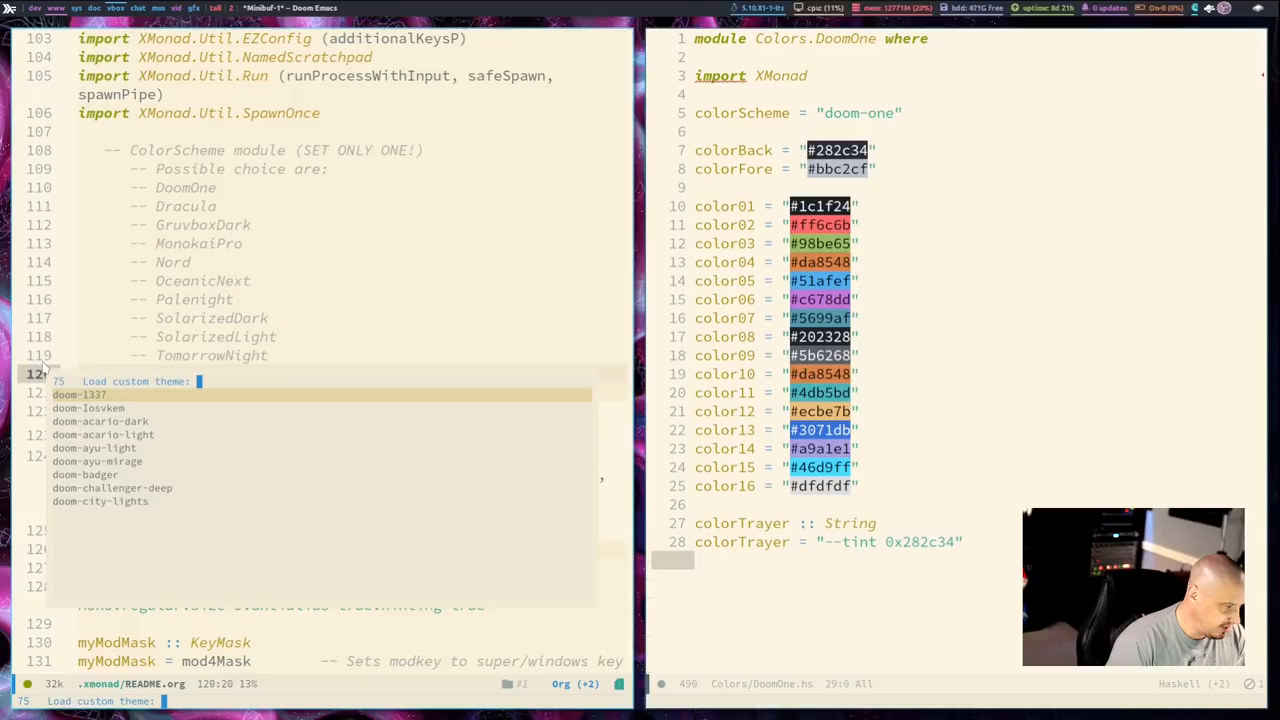
Step: Load the doom-one editor theme and set the import back to Colors.DoomOne
key(Return)
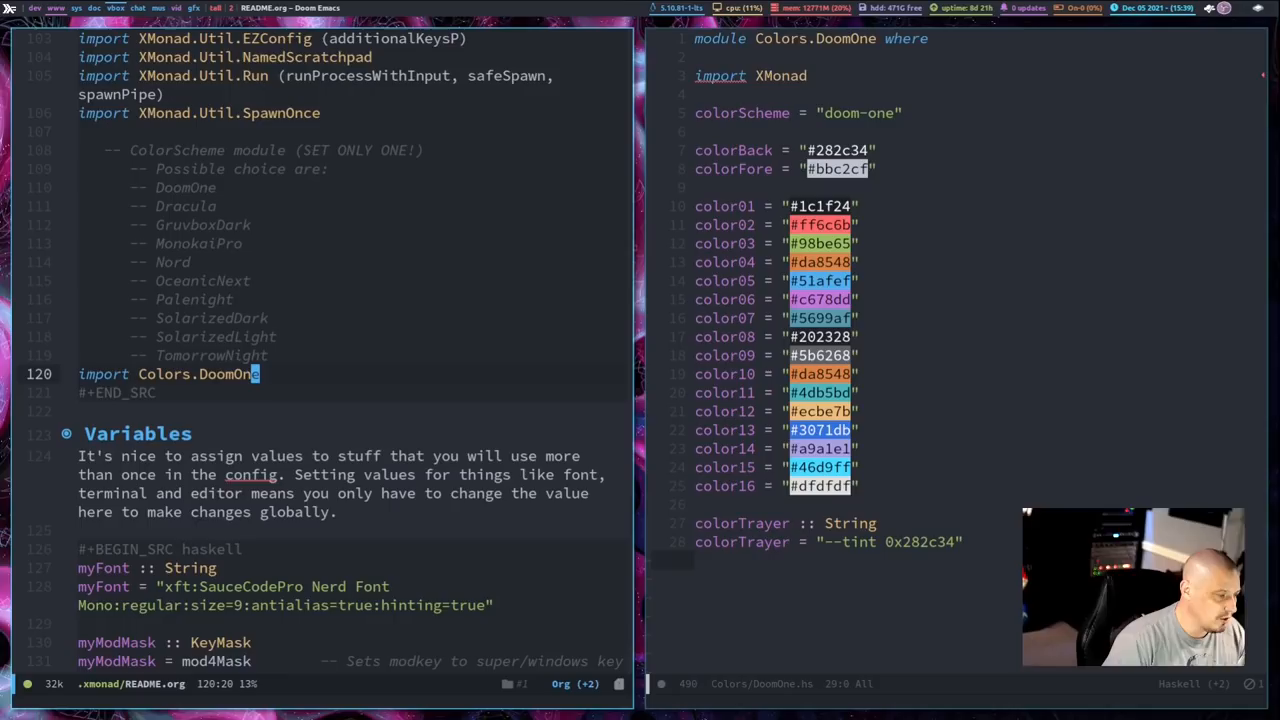